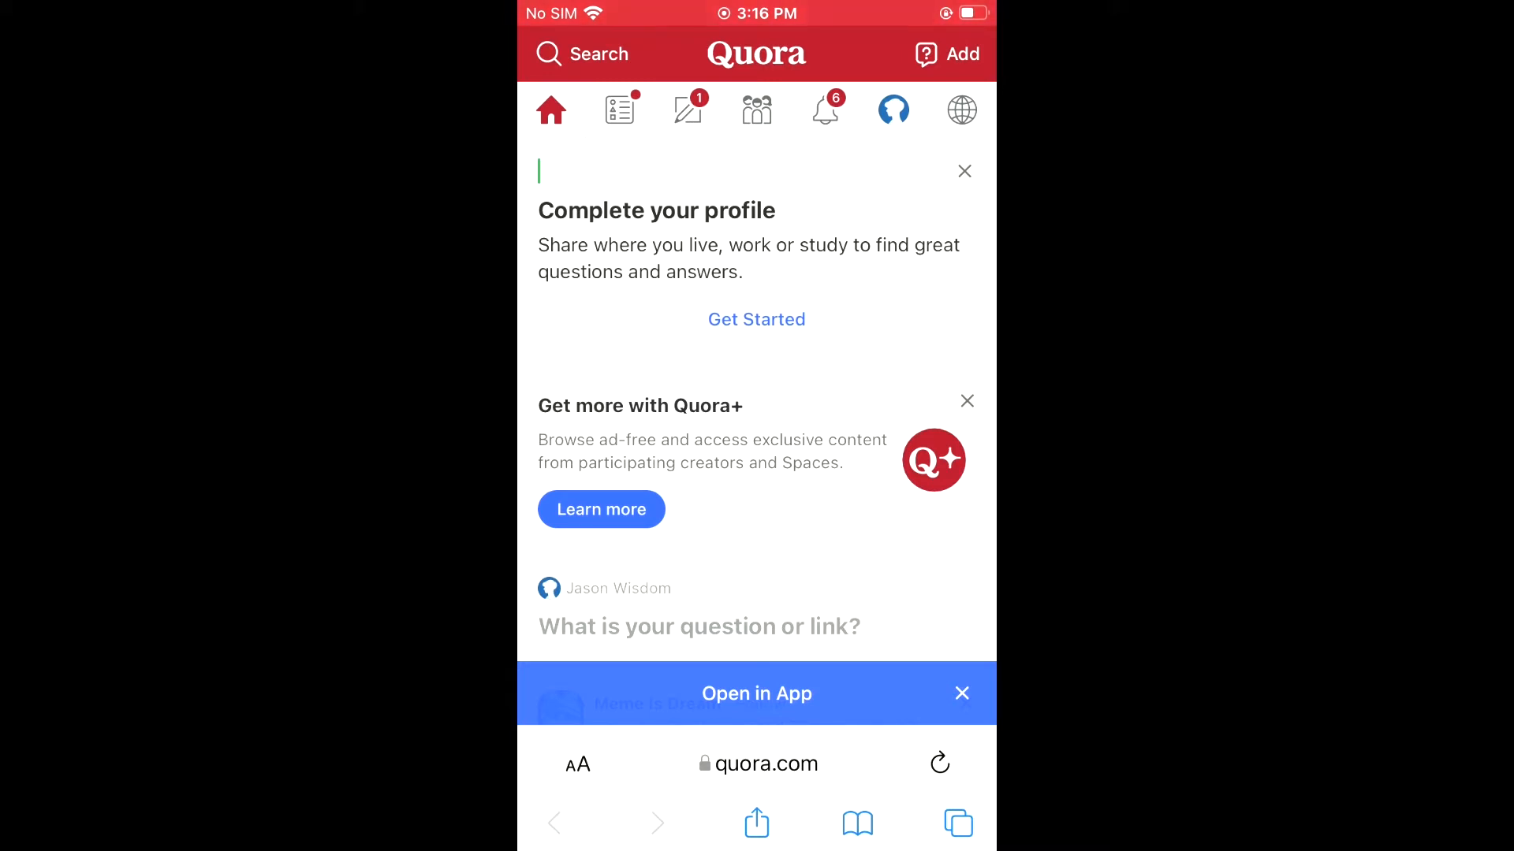
# - Show the tab overview listing the Crypto.com OAuth, Quora and Settings / Twitter tabs
pyautogui.click(956, 823)
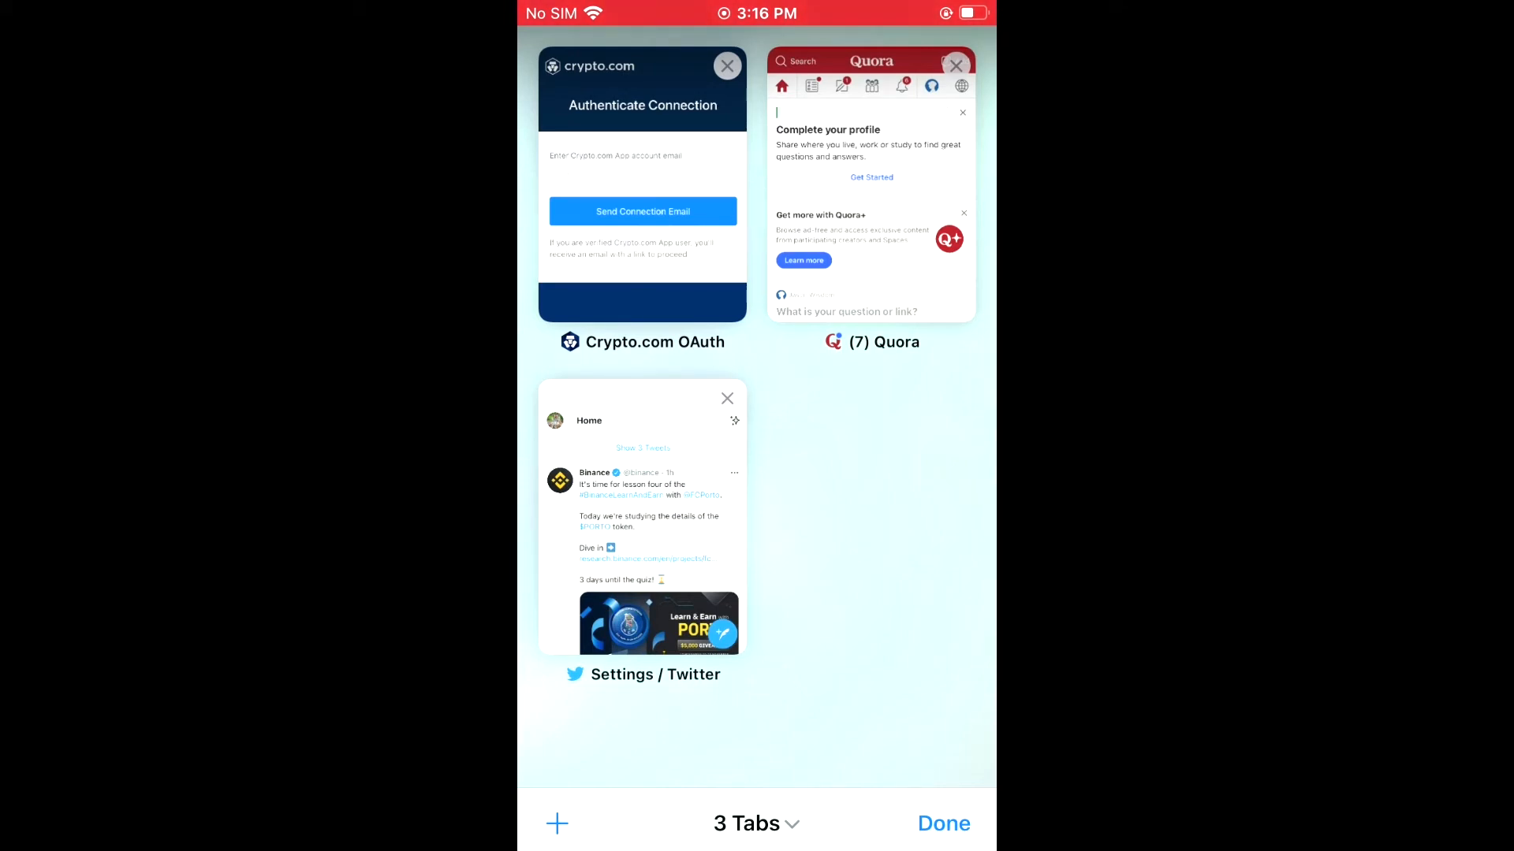
pyautogui.click(746, 824)
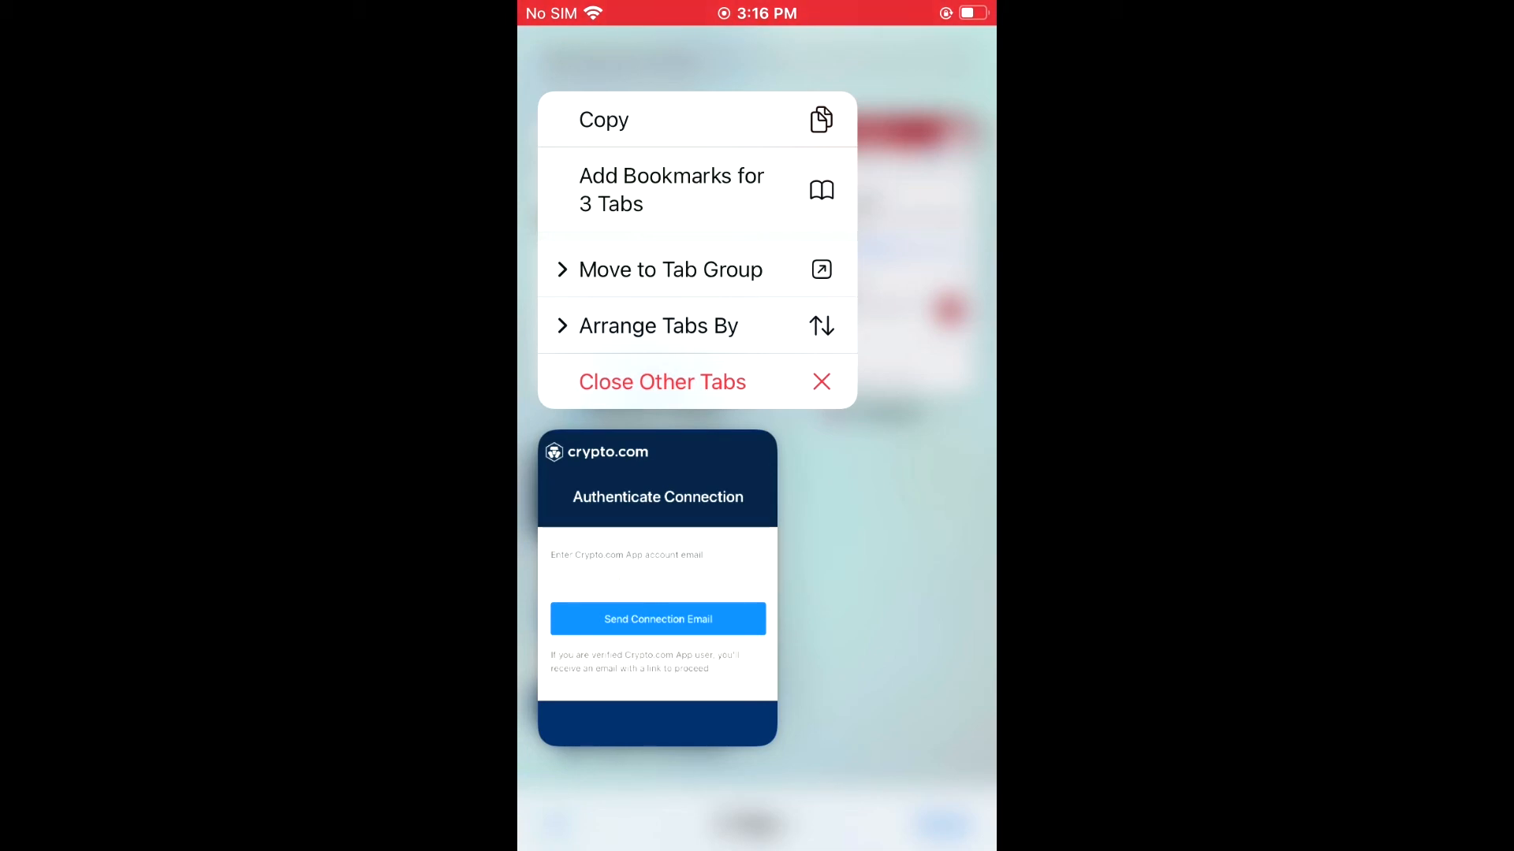
# - Expand the Arrange Tabs By submenu to reveal the title and website sorting choices
pyautogui.click(657, 325)
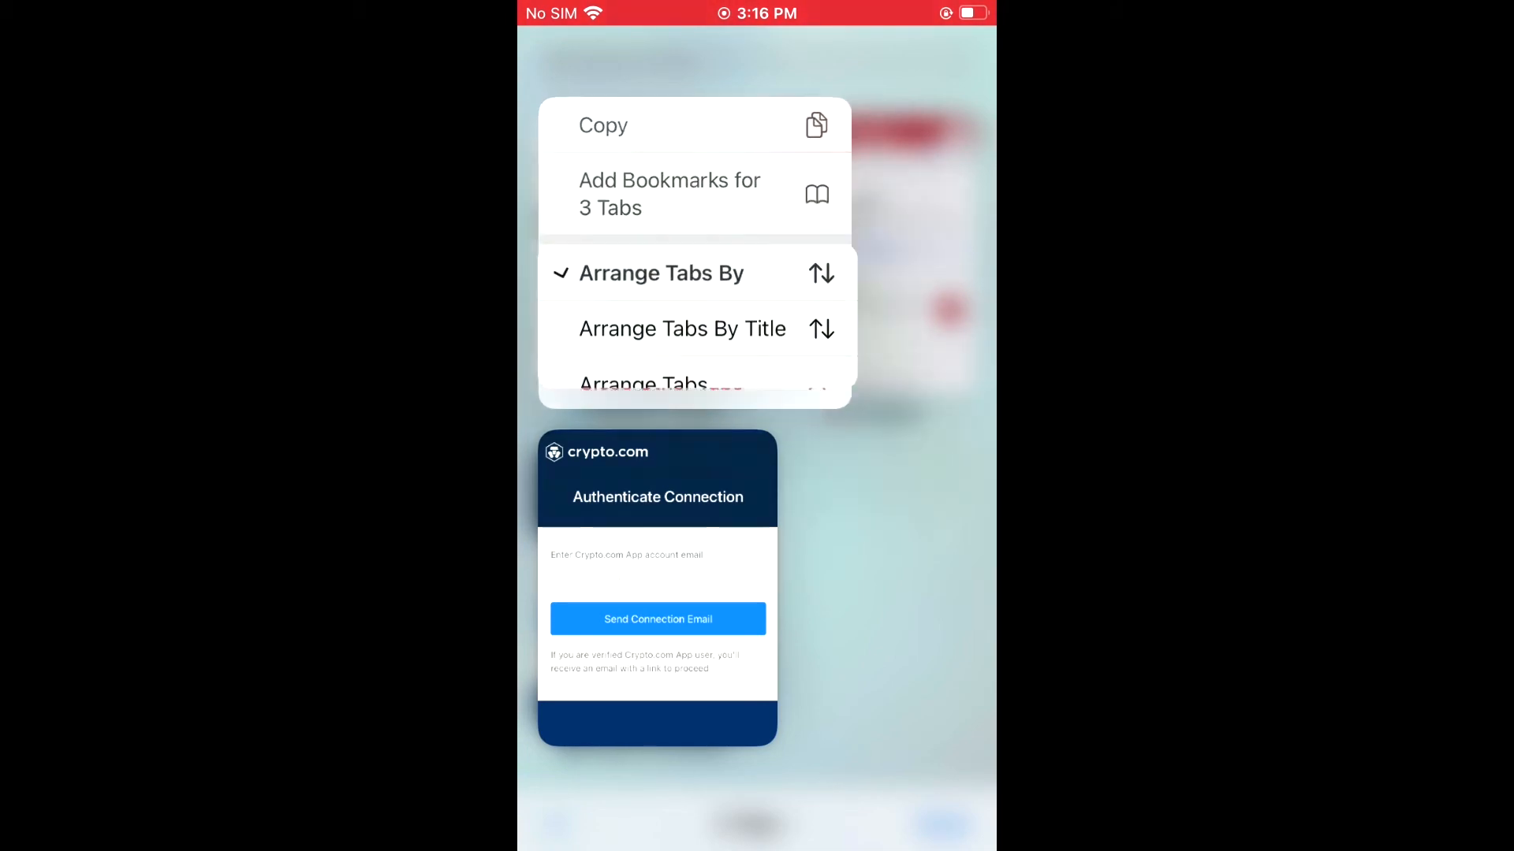